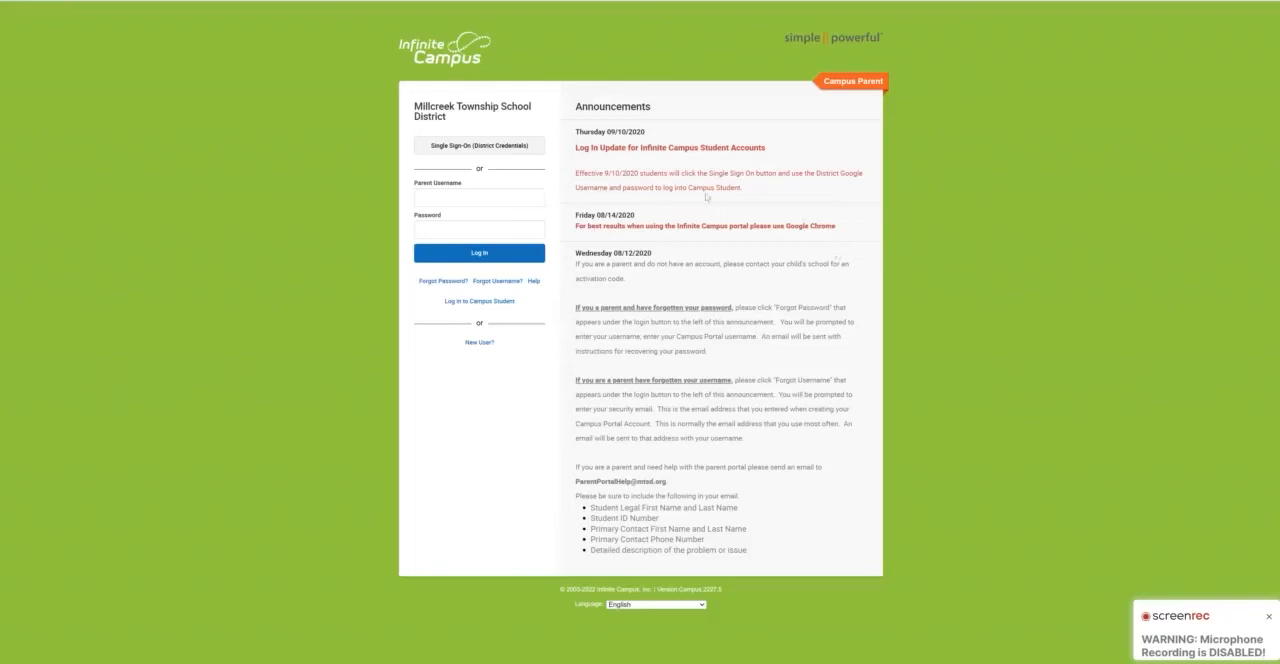
Step: Sign in to the parent portal with the parent username and password
{"action": "left_click", "coordinate": [480, 198]}
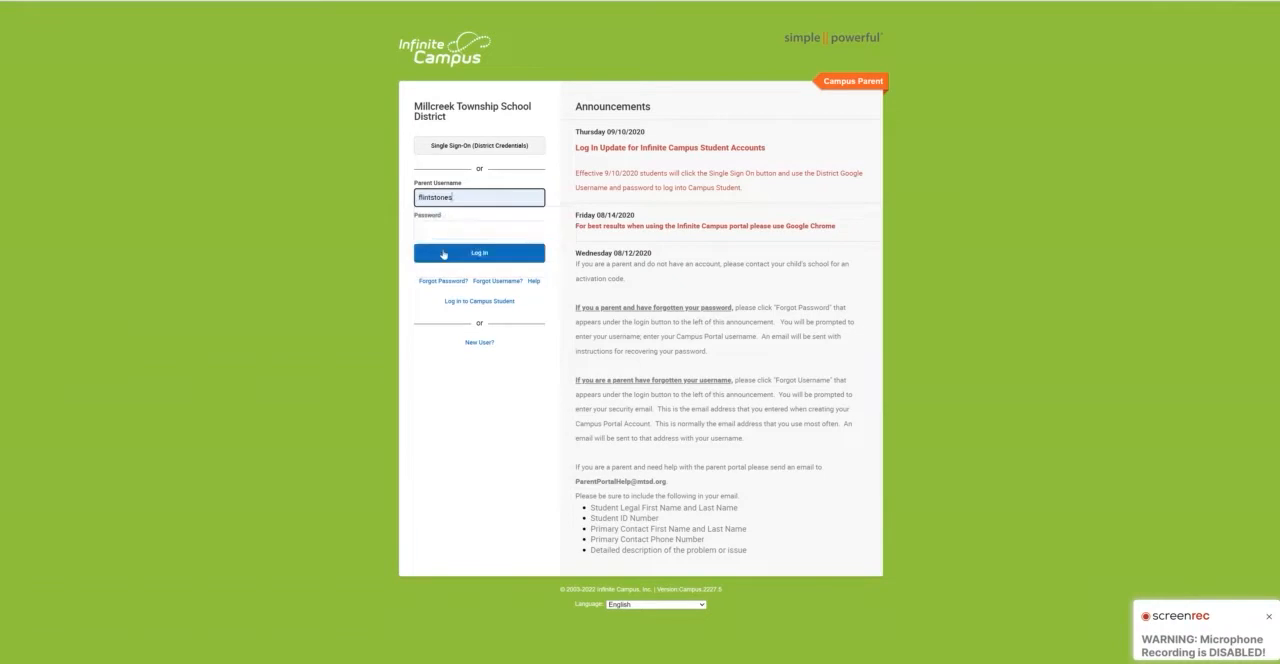
{"action": "left_click", "coordinate": [480, 228]}
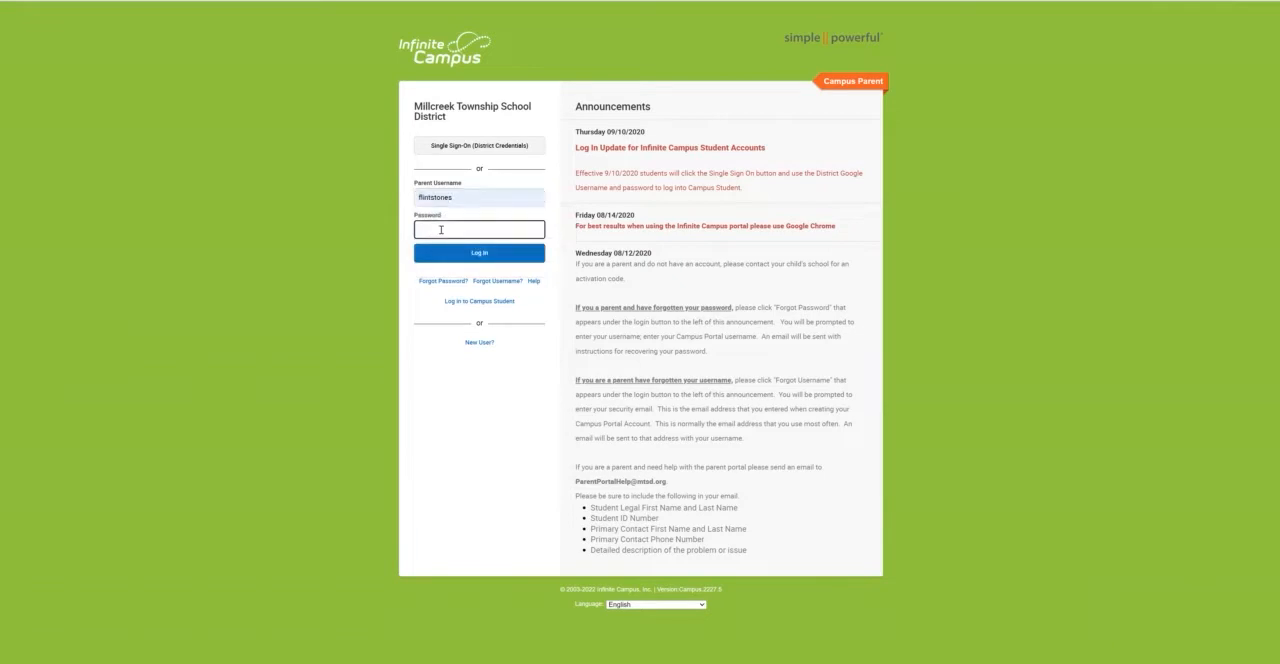
{"action": "type", "text": "•"}
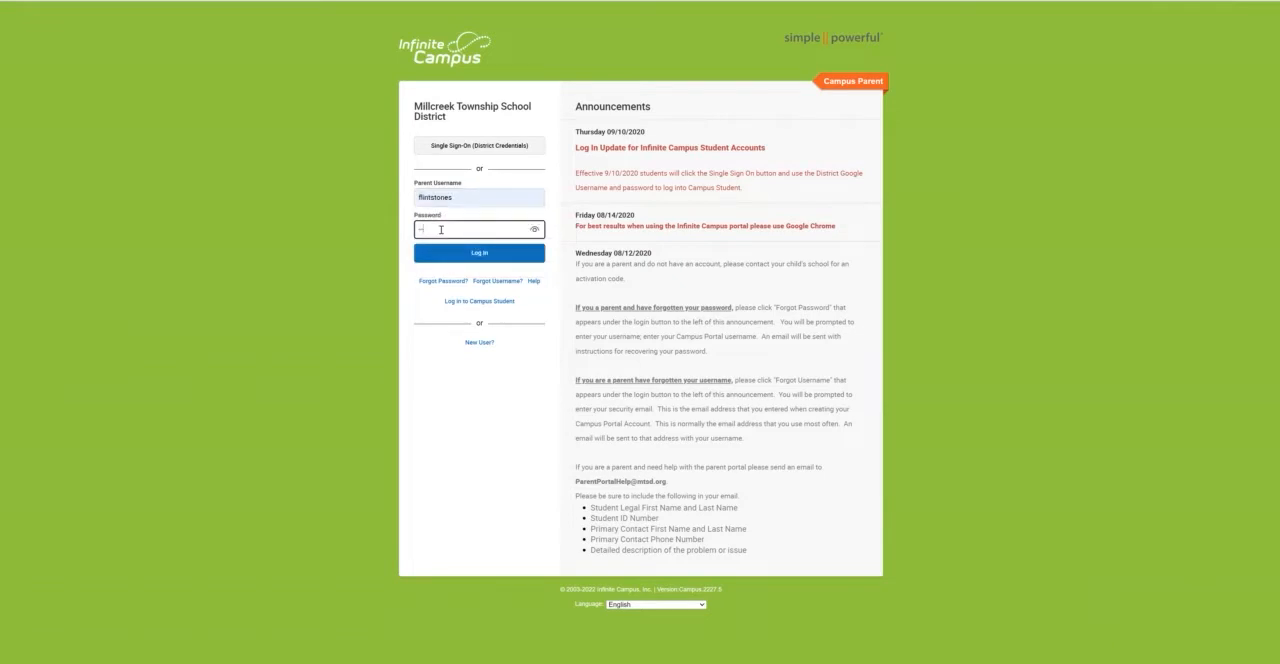
{"action": "type", "text": "password"}
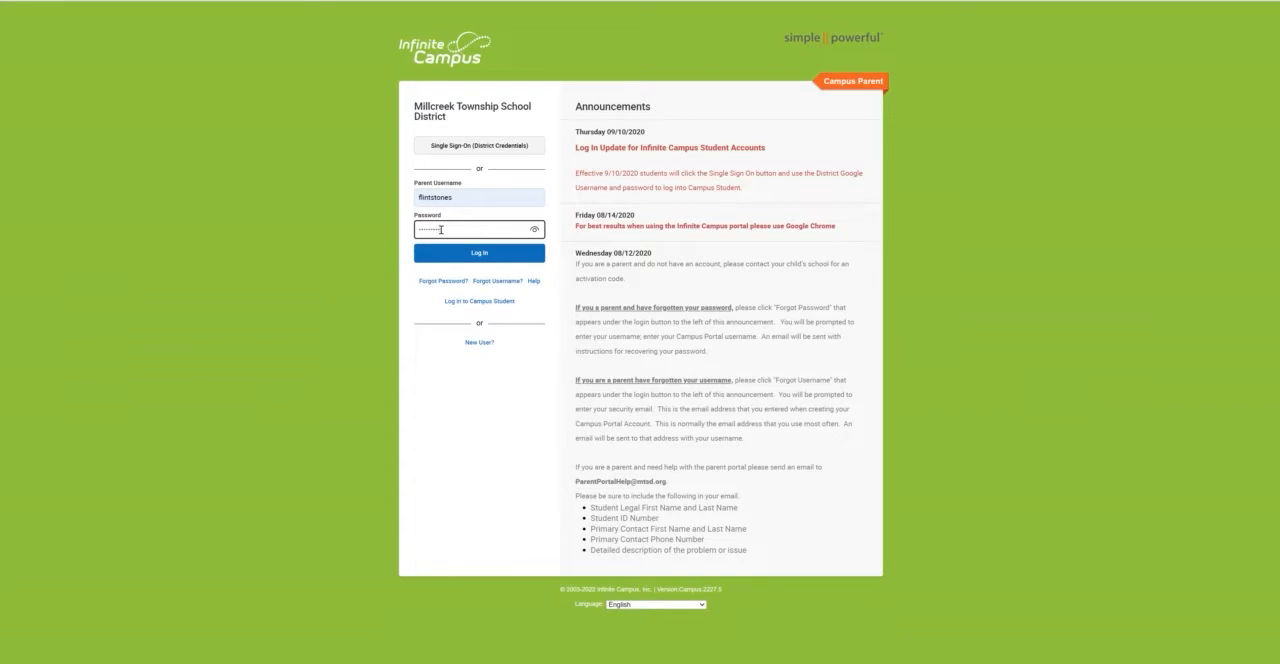
{"action": "left_click", "coordinate": [480, 252]}
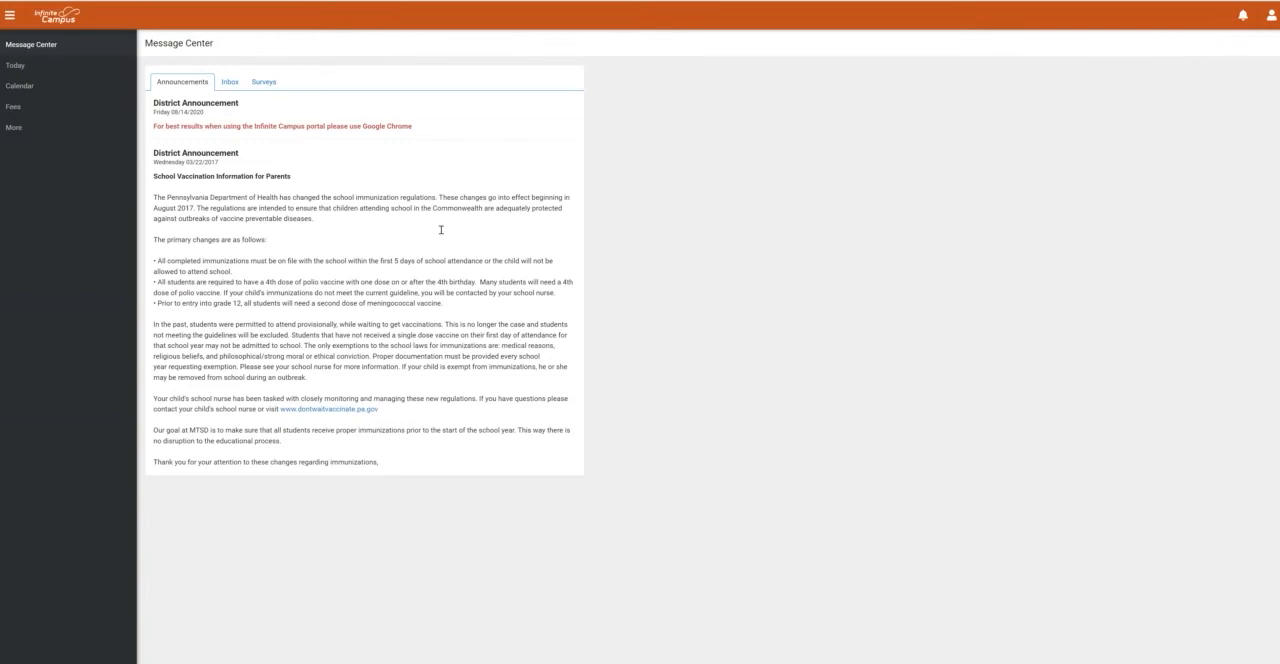
{"action": "mouse_move", "coordinate": [418, 208]}
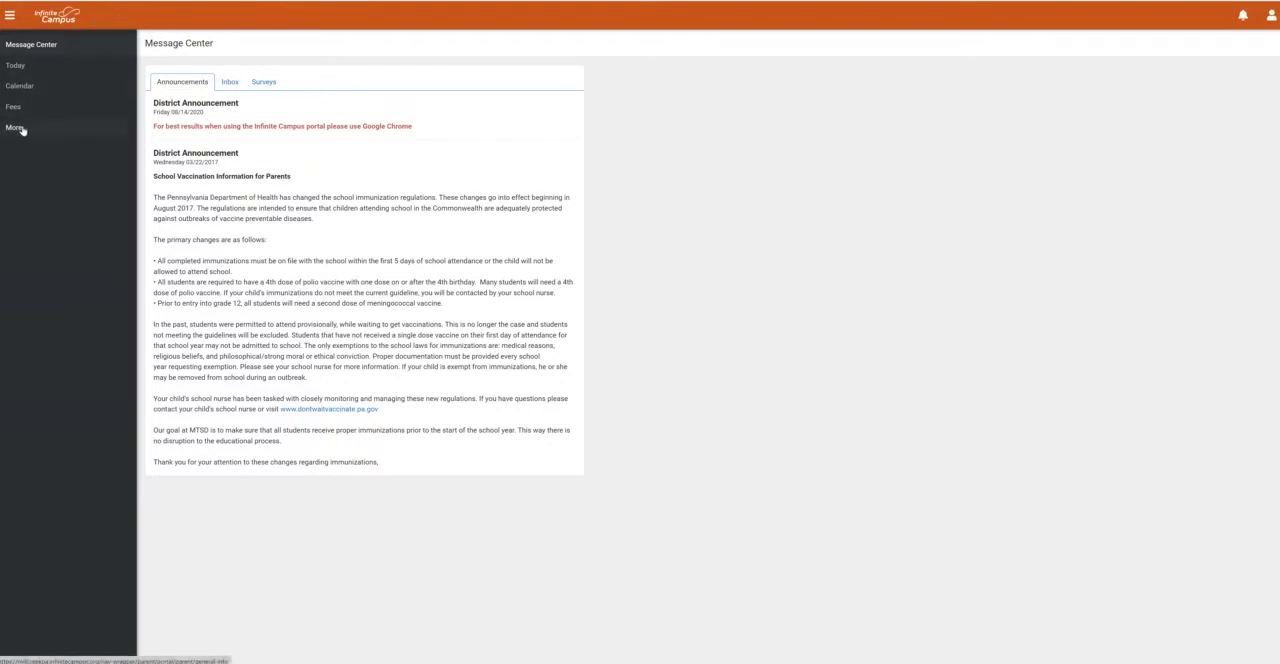
Step: From More > Annual Form or New Student Enroll, continue the 2022-2023 Existing Student Annual Review
{"action": "left_click", "coordinate": [14, 128]}
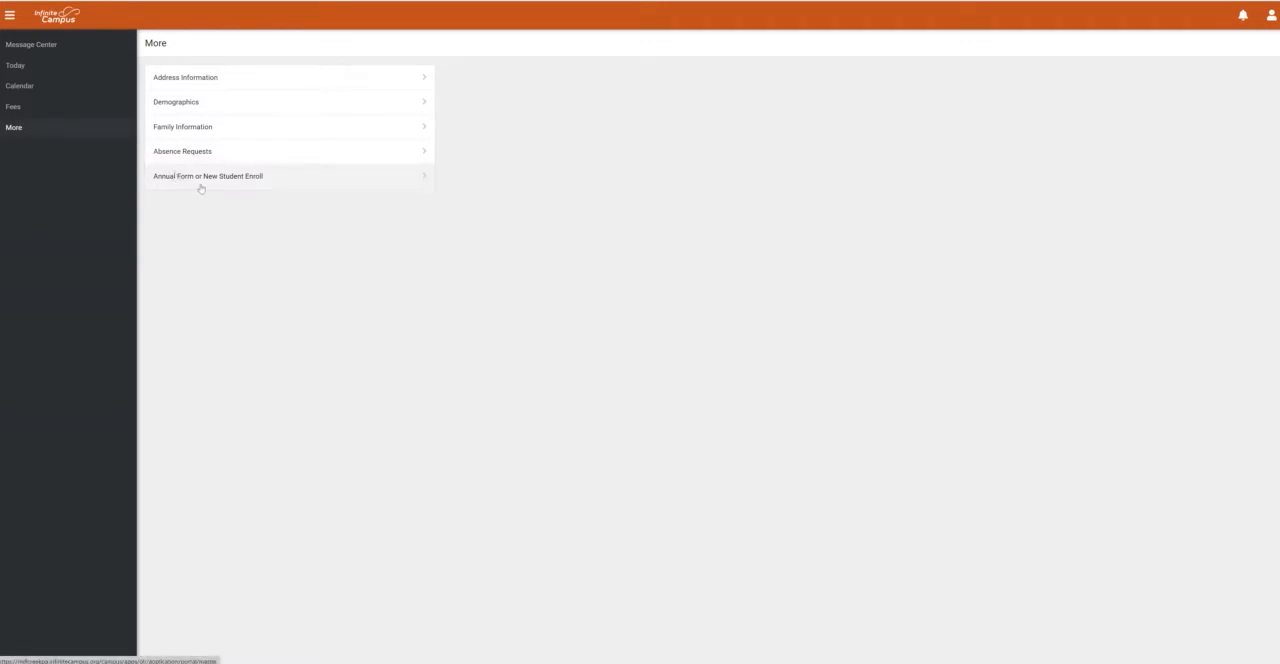
{"action": "left_click", "coordinate": [208, 176]}
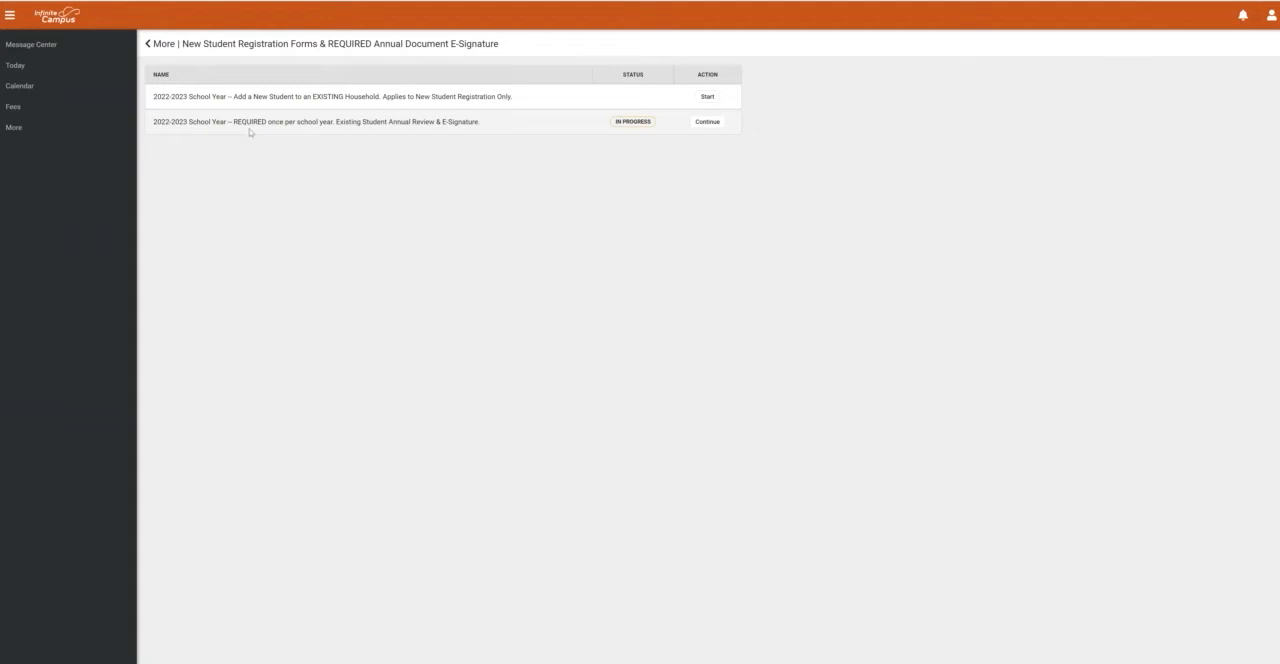
{"action": "left_click", "coordinate": [708, 120]}
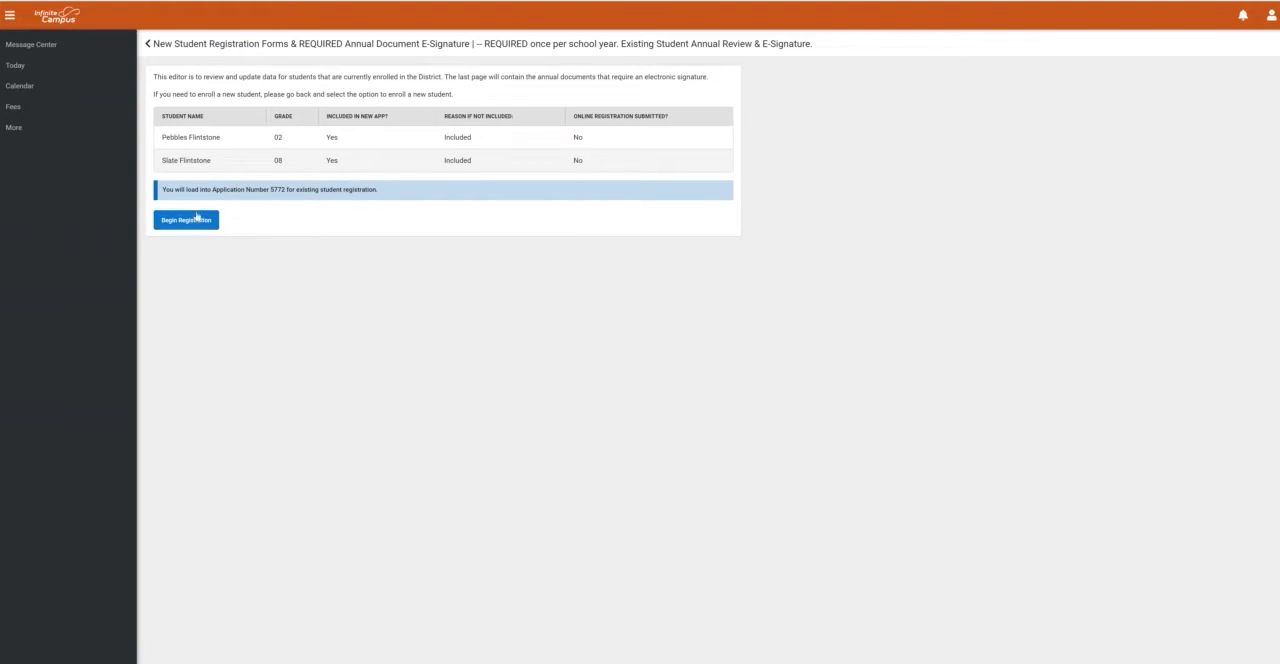
Step: Begin the application and save through Primary Household, Parent/Guardian and Emergency Contact, then review a student
{"action": "left_click", "coordinate": [186, 220]}
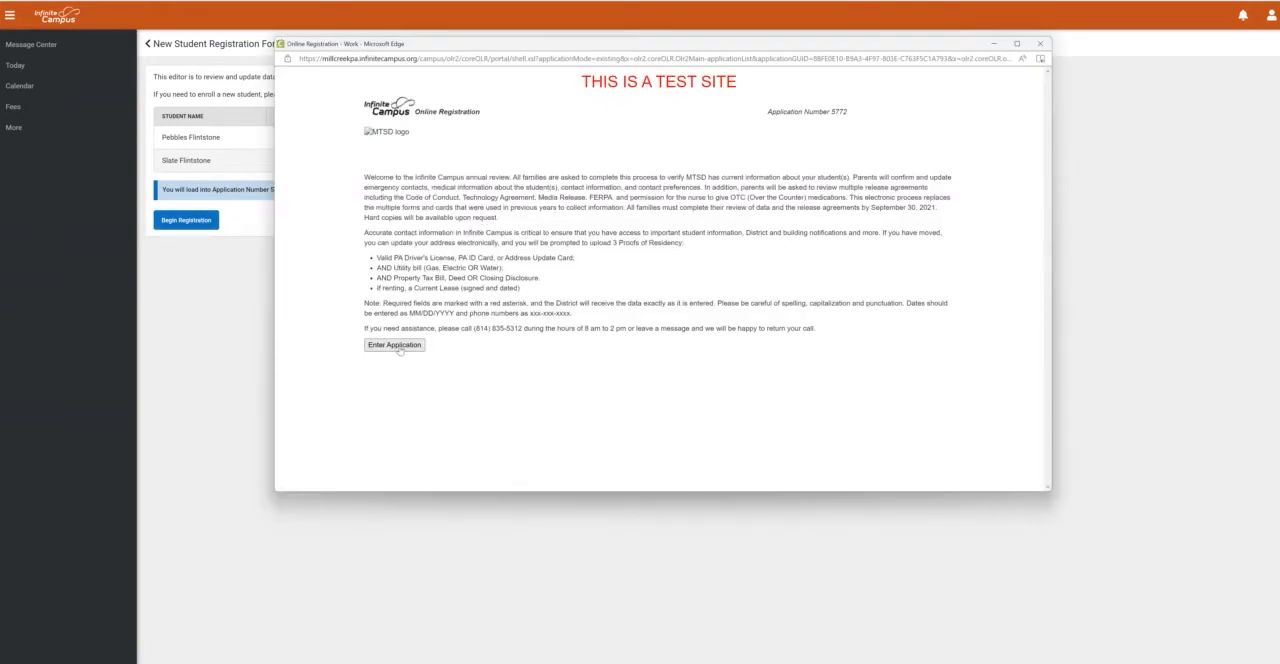
{"action": "left_click", "coordinate": [392, 344]}
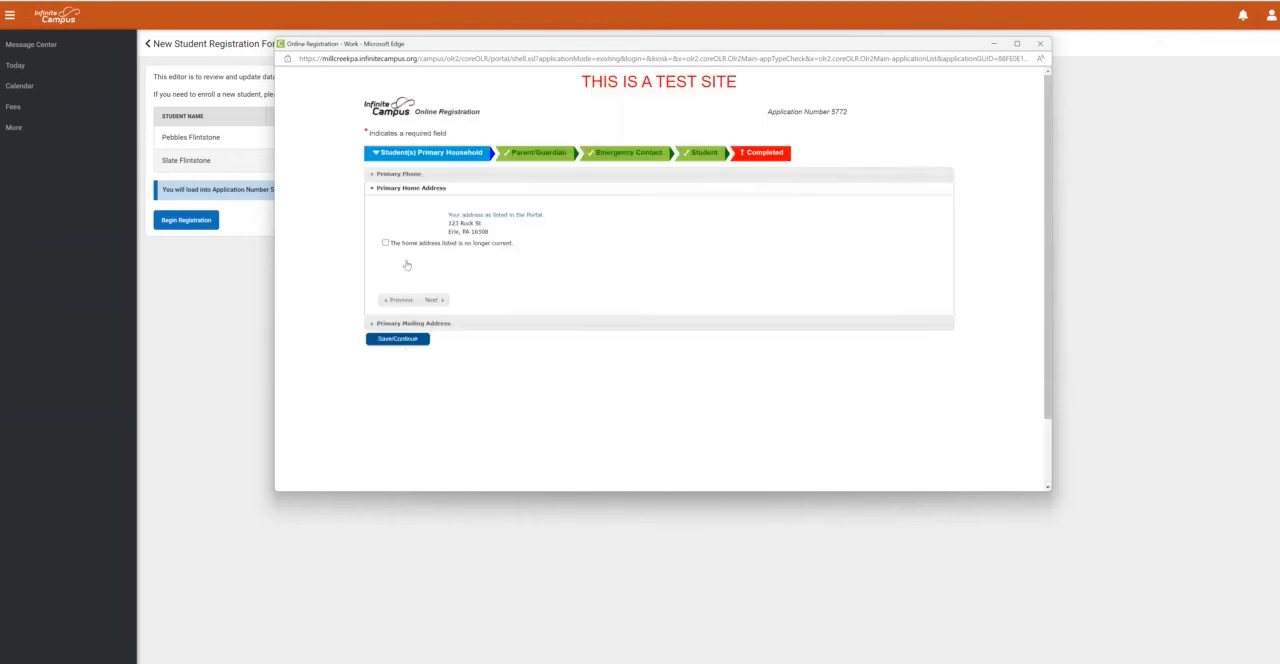
{"action": "left_click", "coordinate": [396, 338]}
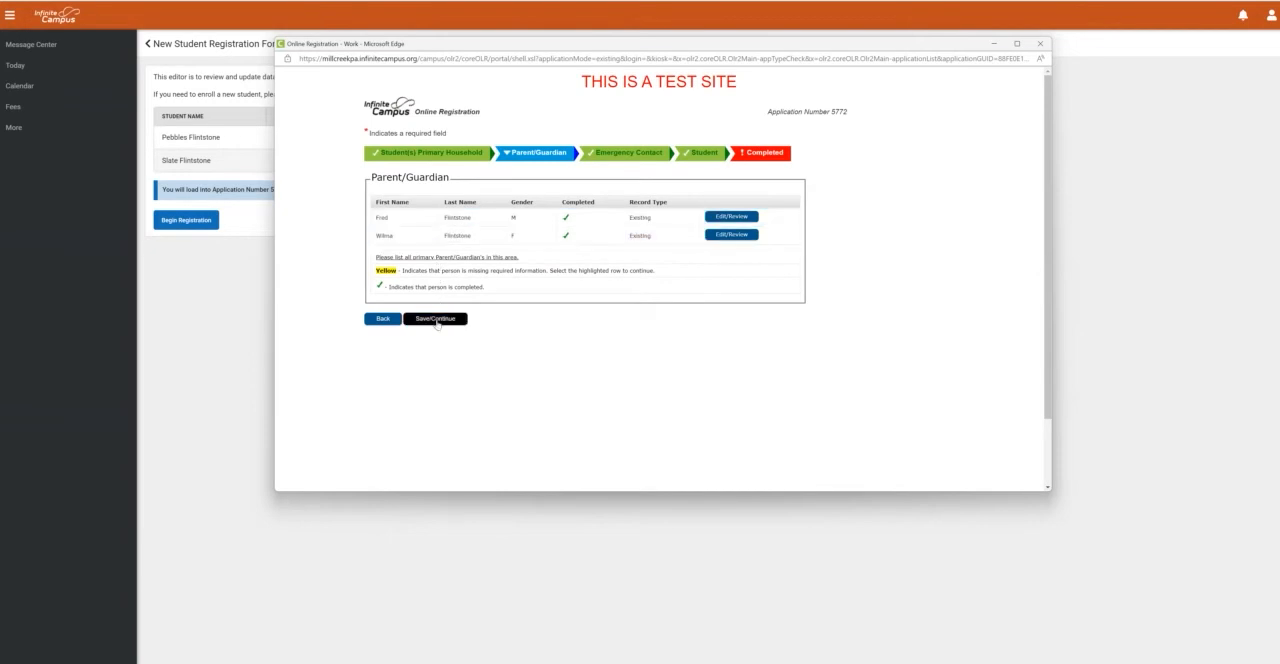
{"action": "left_click", "coordinate": [436, 320]}
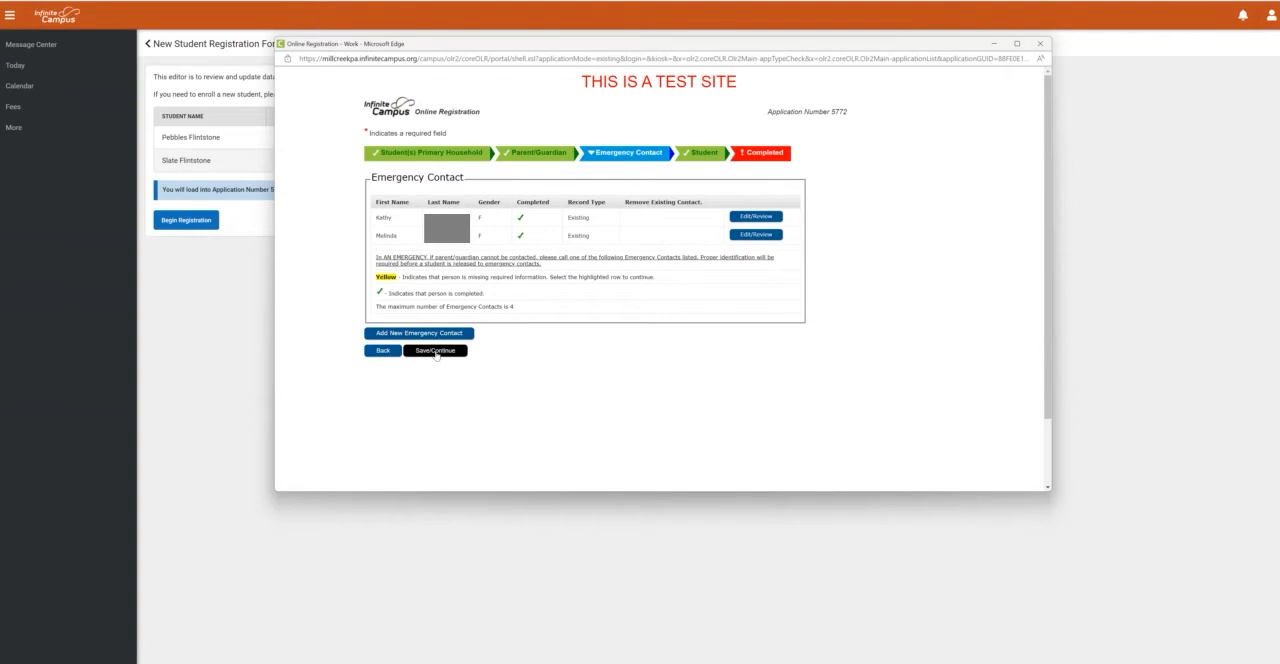
{"action": "left_click", "coordinate": [436, 350]}
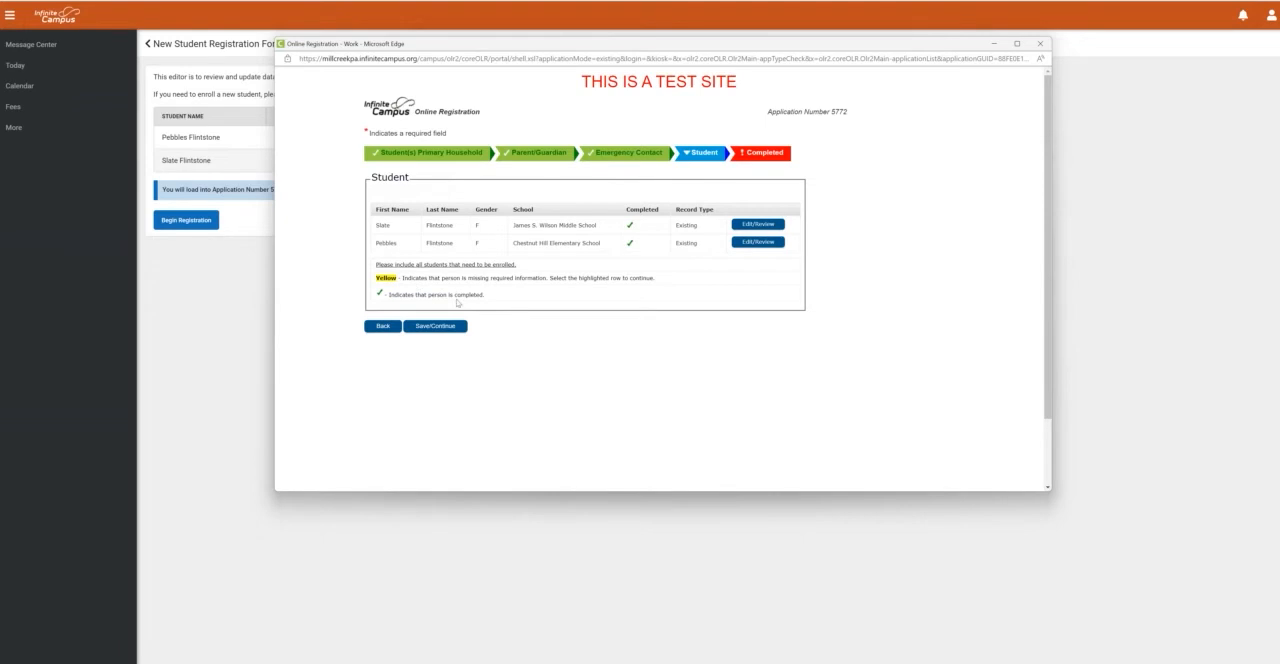
{"action": "left_click", "coordinate": [756, 242]}
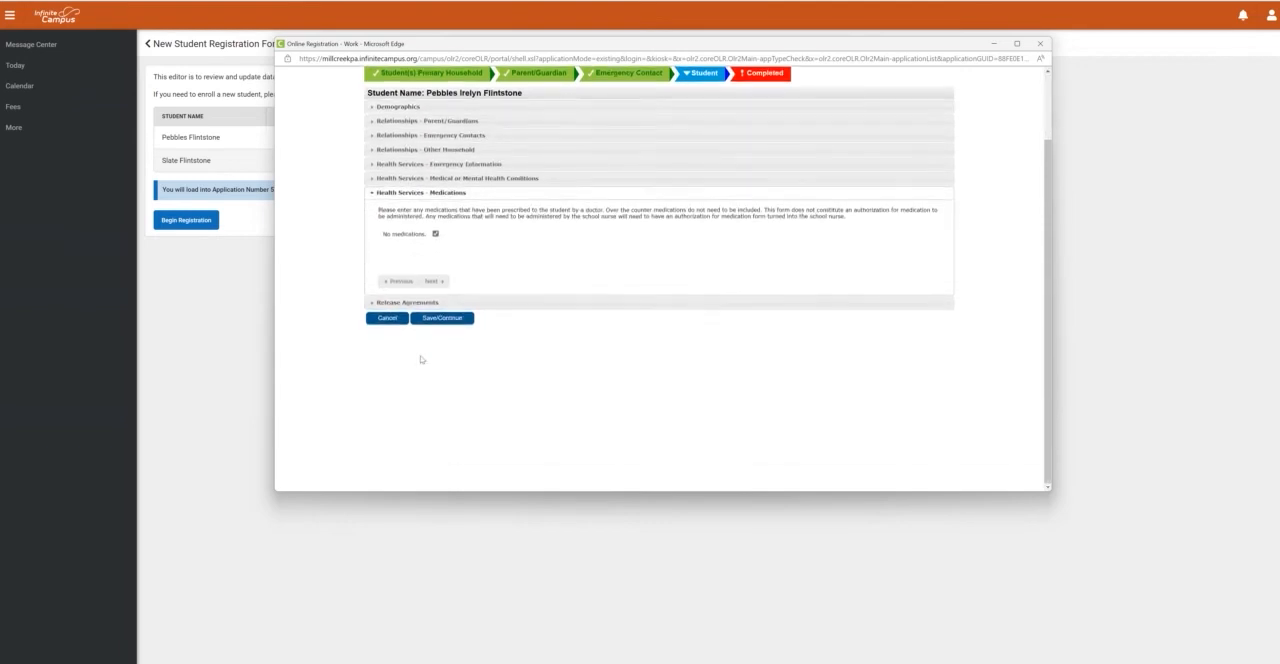
Step: Confirm Pebbles Flintstone has no medications, discarding the added medication row
{"action": "left_click", "coordinate": [436, 232]}
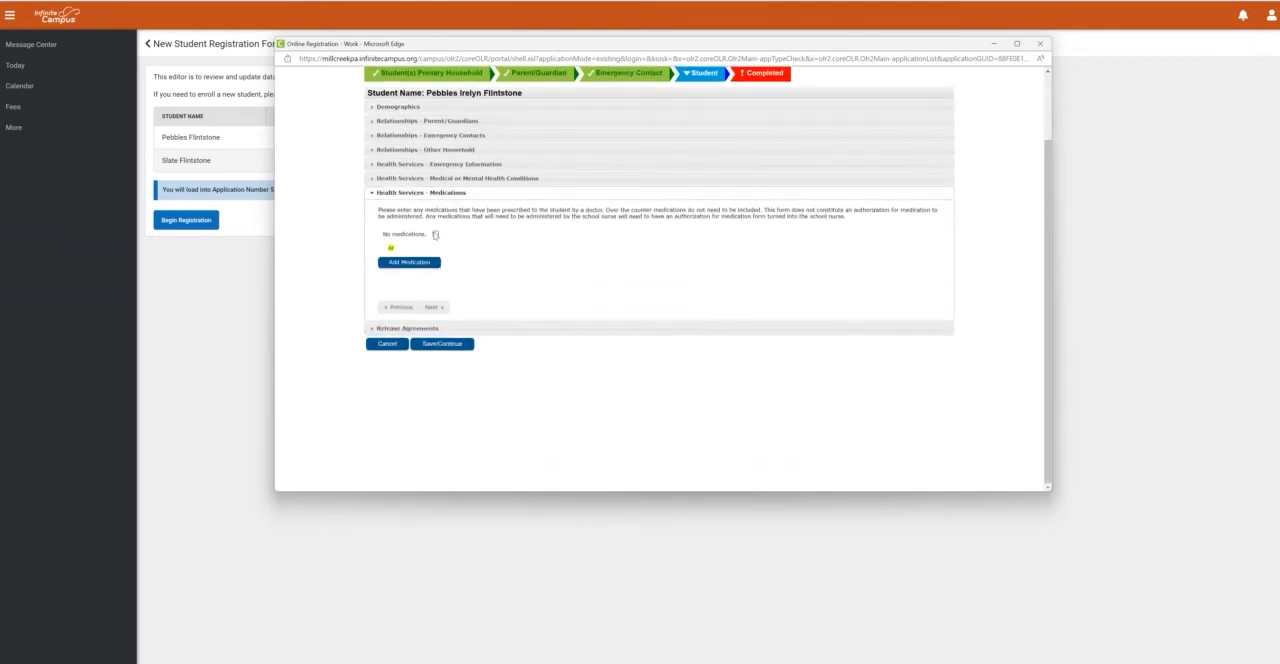
{"action": "left_click", "coordinate": [408, 262]}
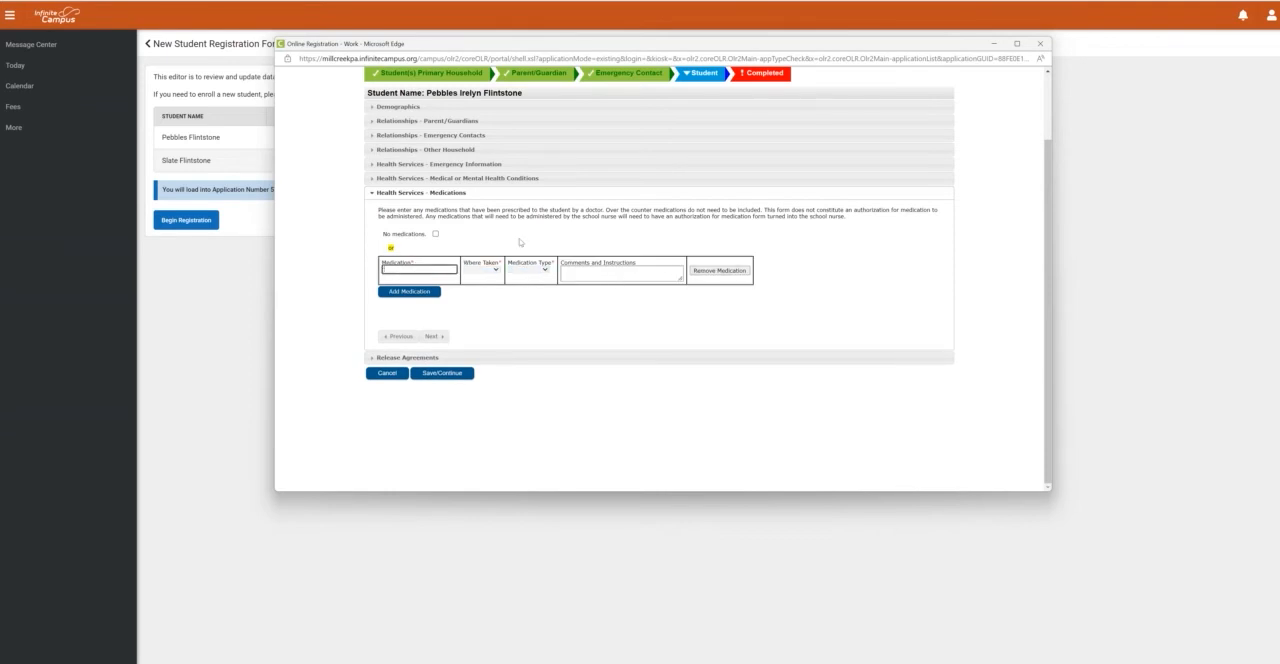
{"action": "left_click", "coordinate": [436, 232]}
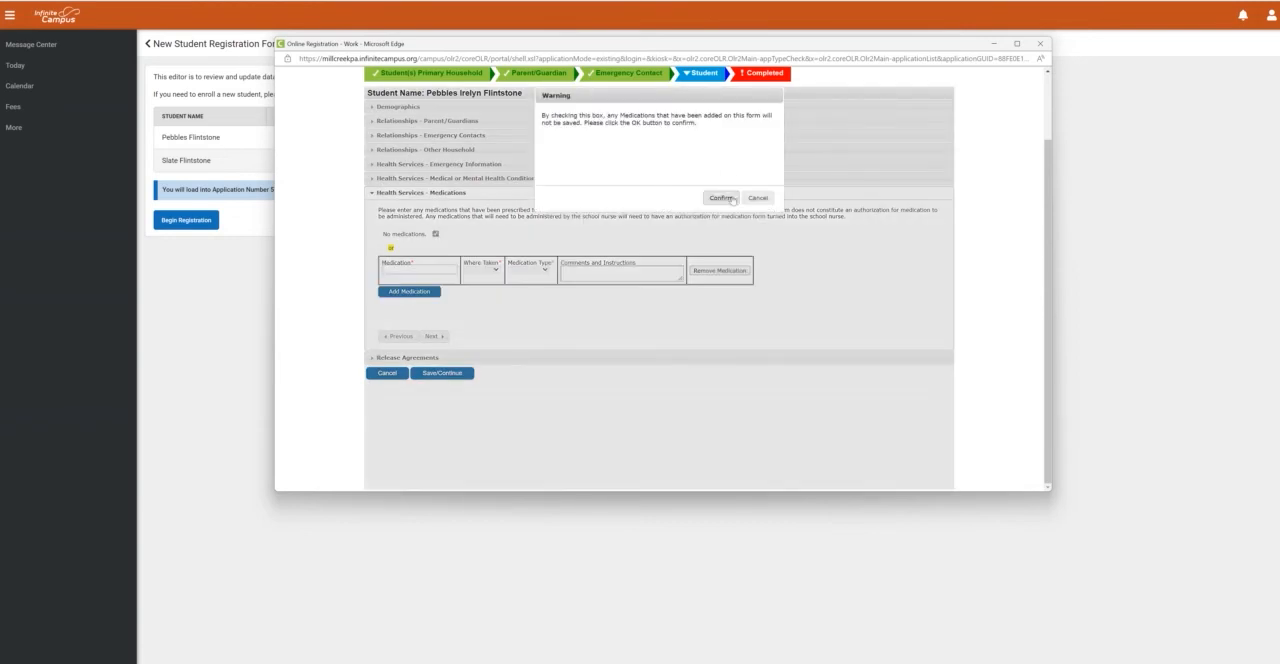
{"action": "left_click", "coordinate": [720, 198]}
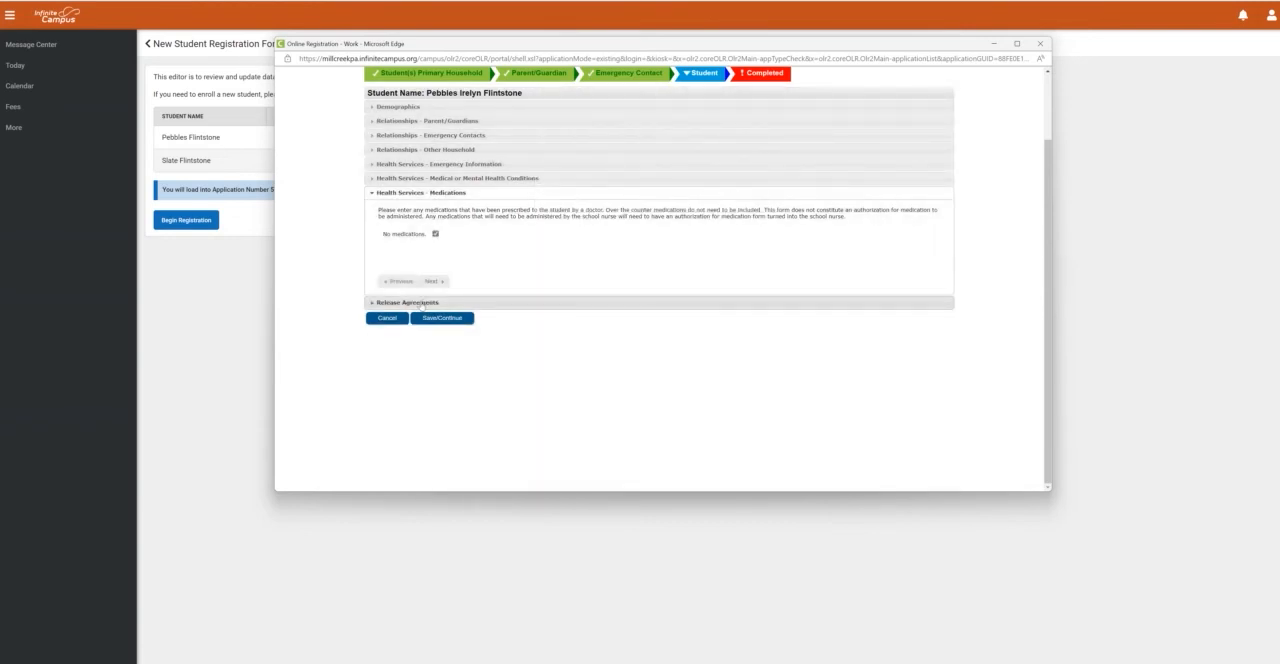
{"action": "left_click", "coordinate": [404, 302]}
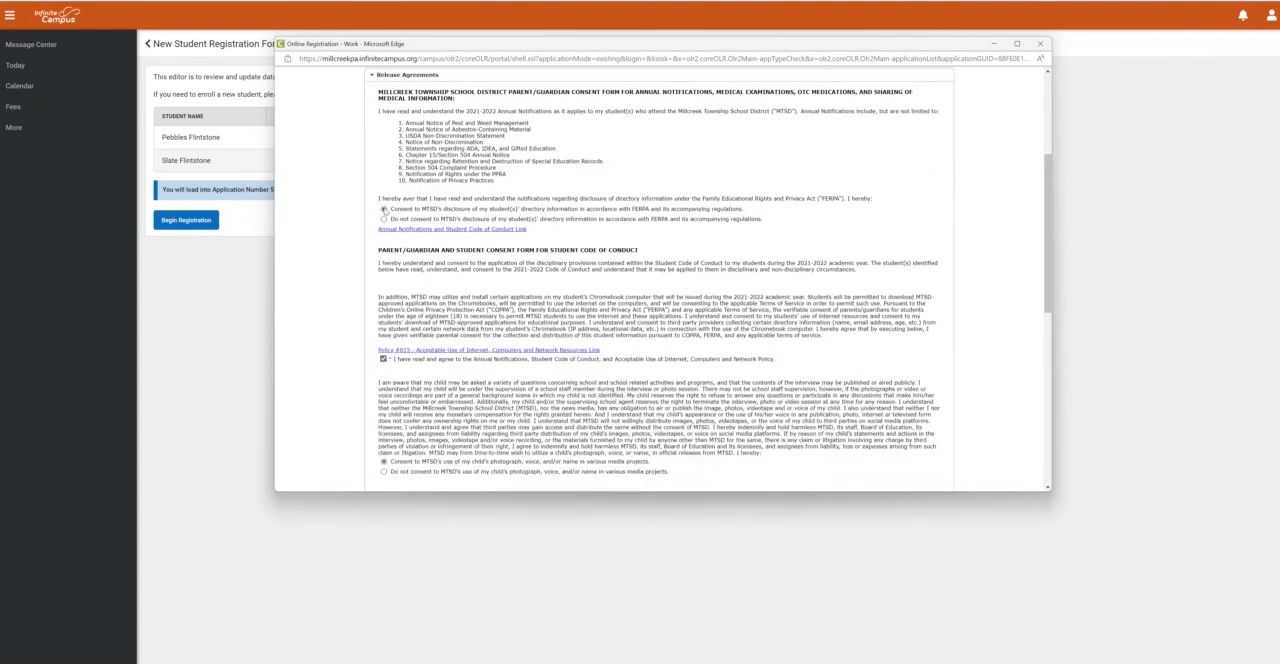
Step: Accept and sign Pebbles Flintstone's release agreements and save the student form
{"action": "scroll", "scroll_direction": "down", "scroll_amount": 3}
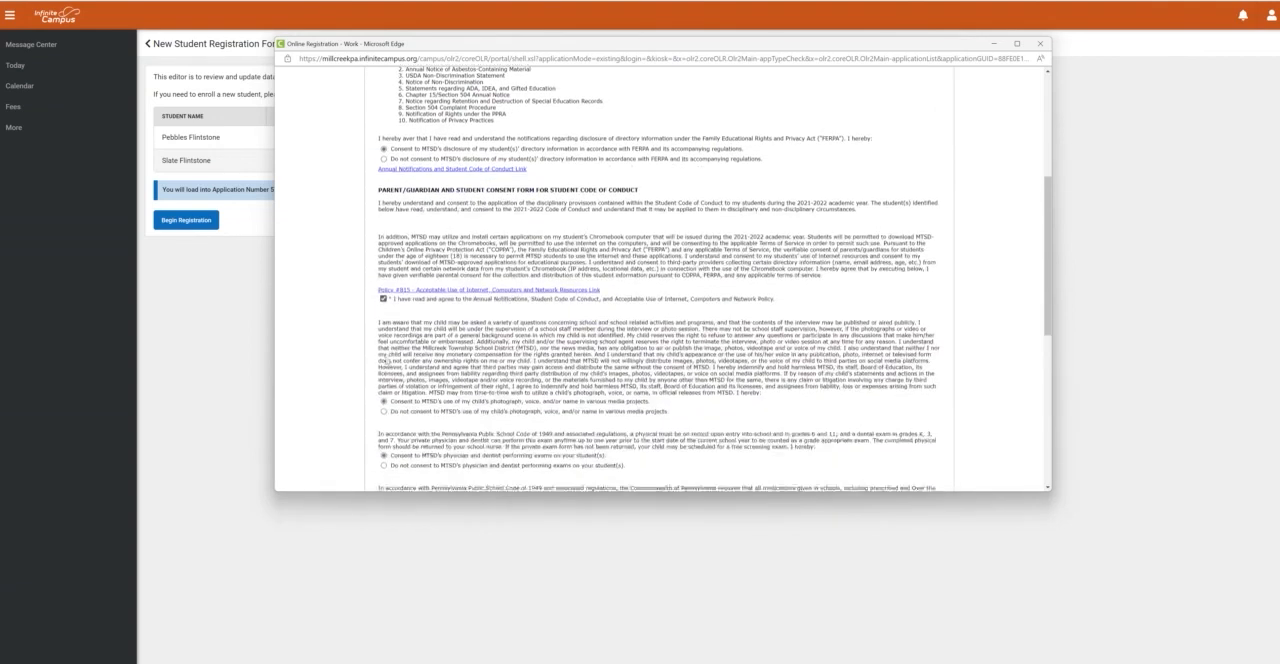
{"action": "scroll", "scroll_direction": "down", "scroll_amount": 3}
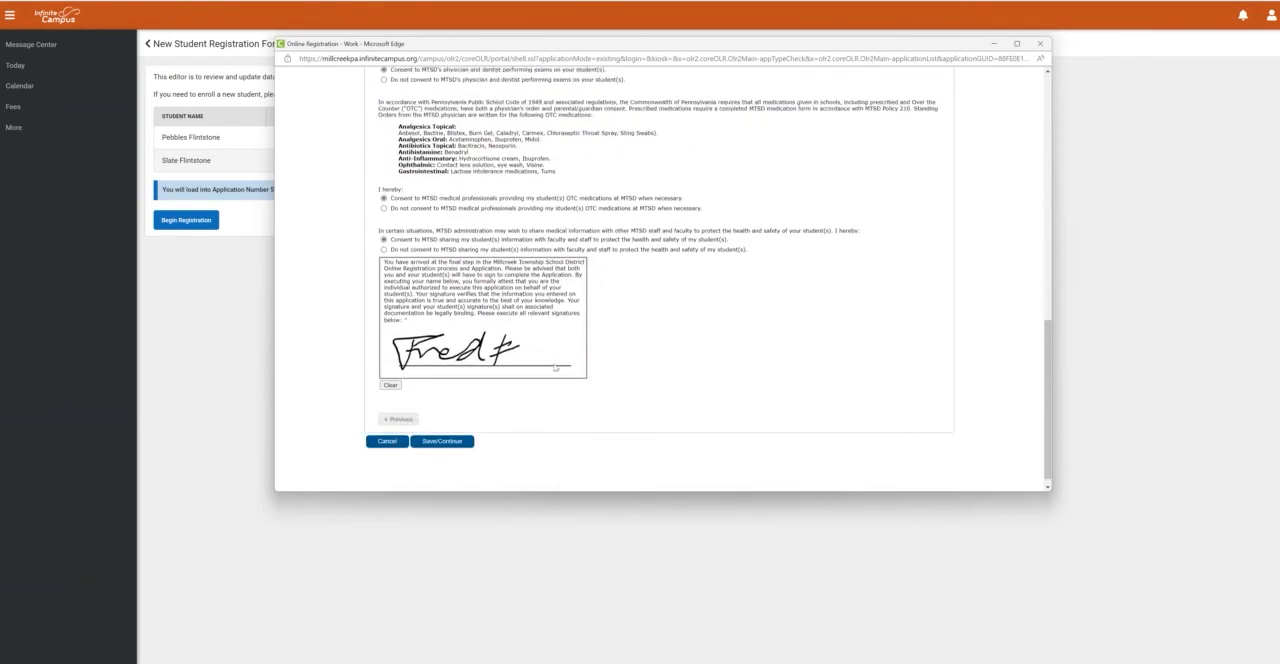
{"action": "left_click", "coordinate": [442, 440]}
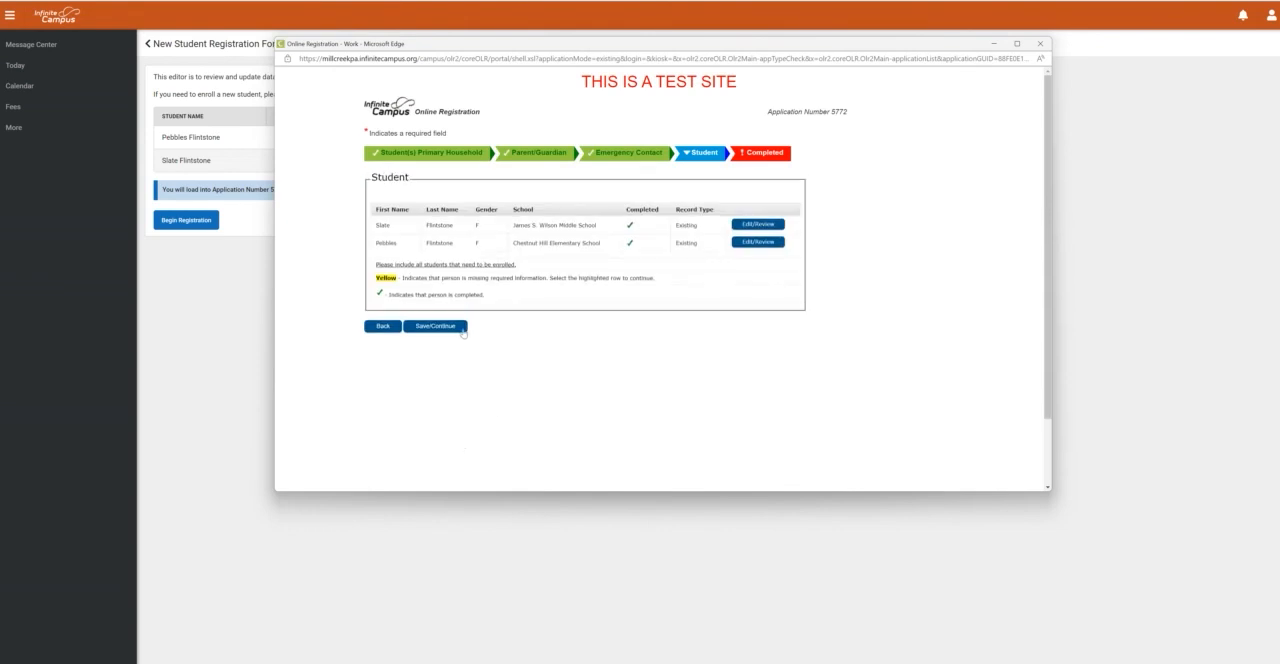
Step: Continue past the Student step, submit the application and confirm the submission warning
{"action": "left_click", "coordinate": [436, 326]}
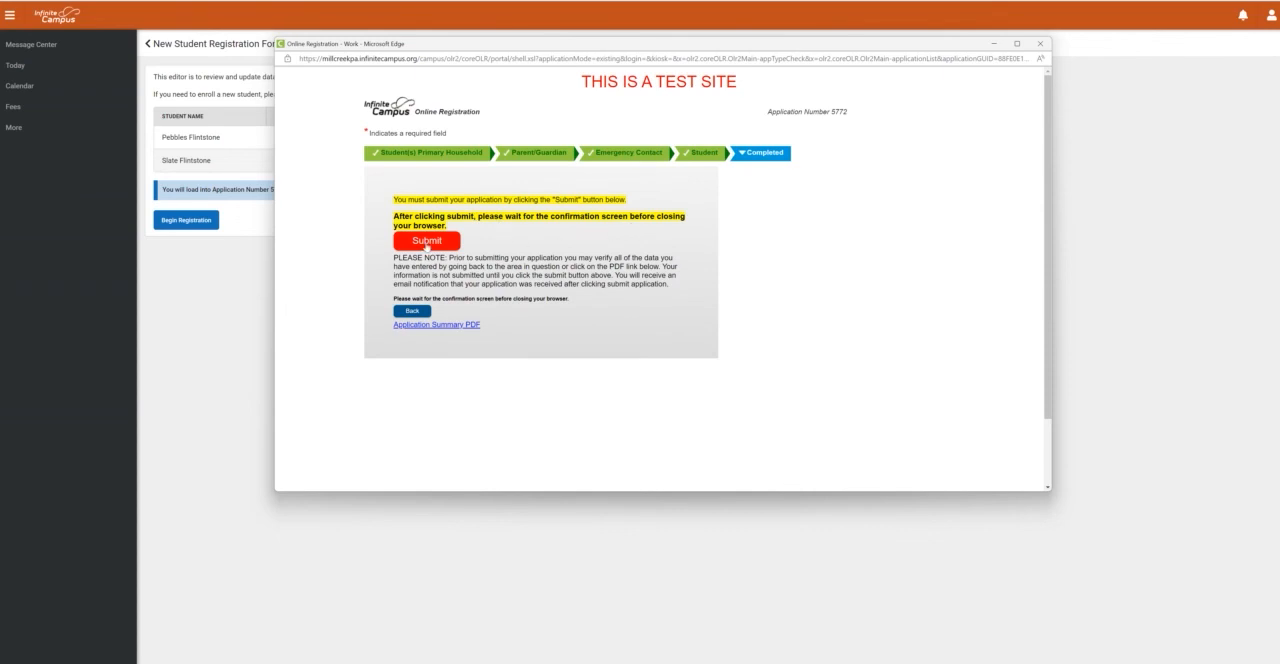
{"action": "left_click", "coordinate": [426, 240]}
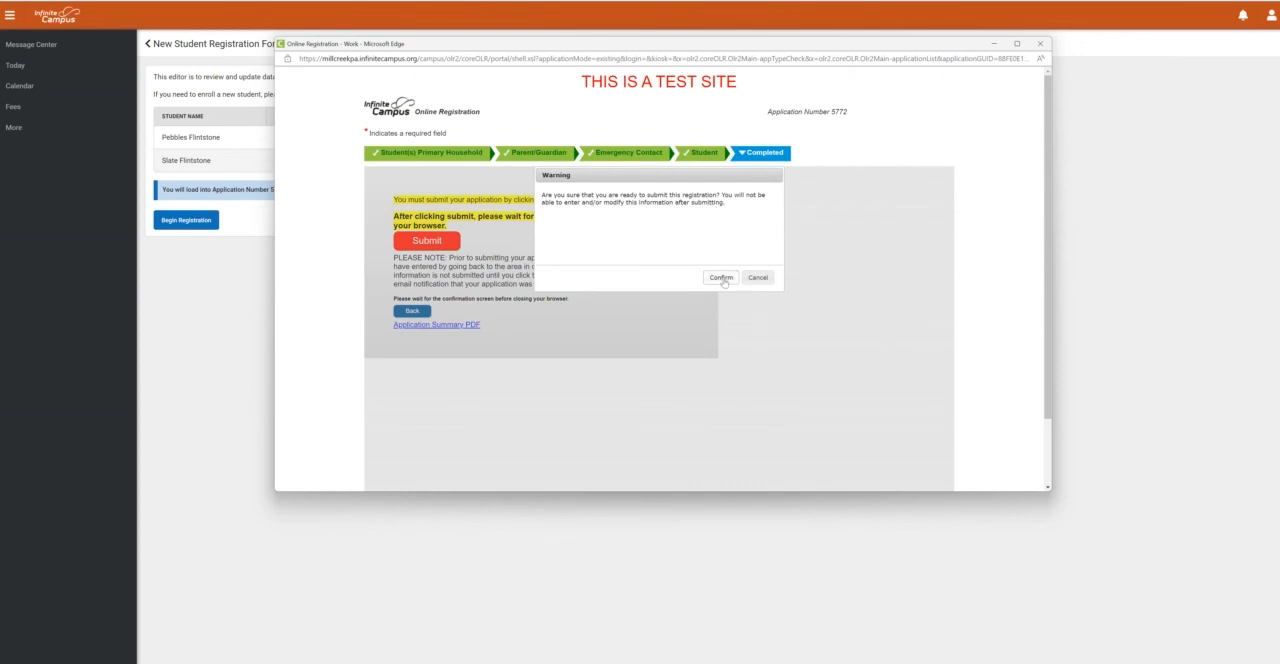
{"action": "left_click", "coordinate": [720, 278]}
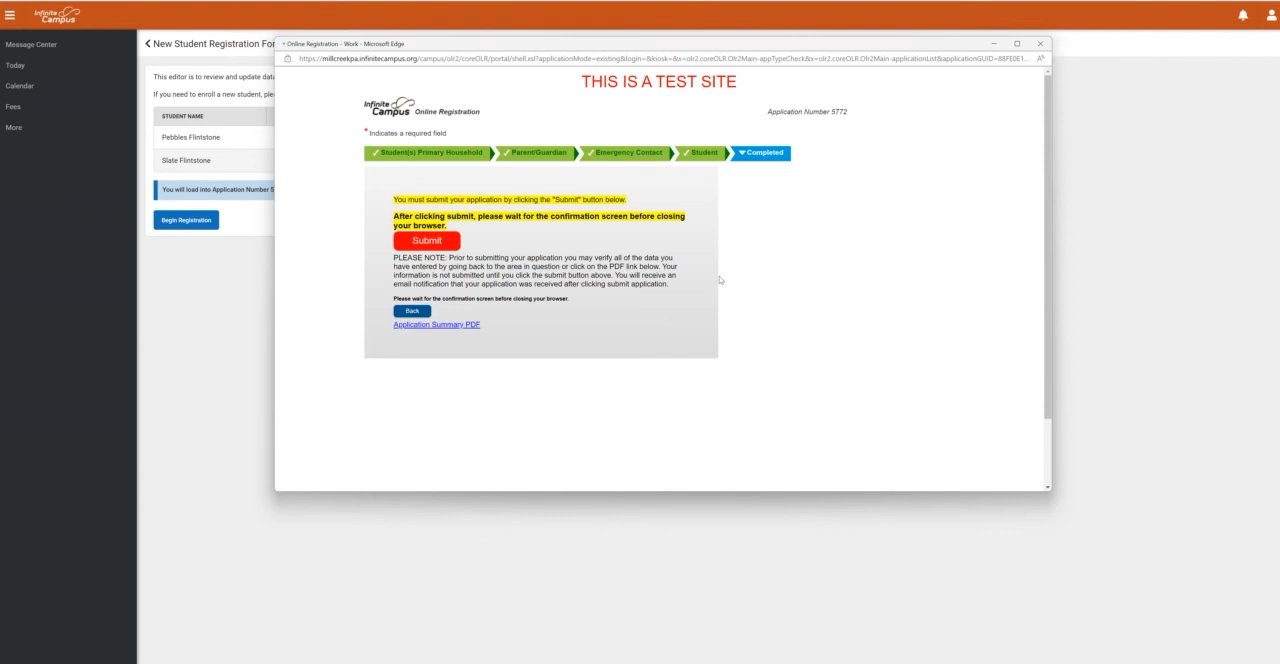
{"action": "left_click", "coordinate": [426, 240]}
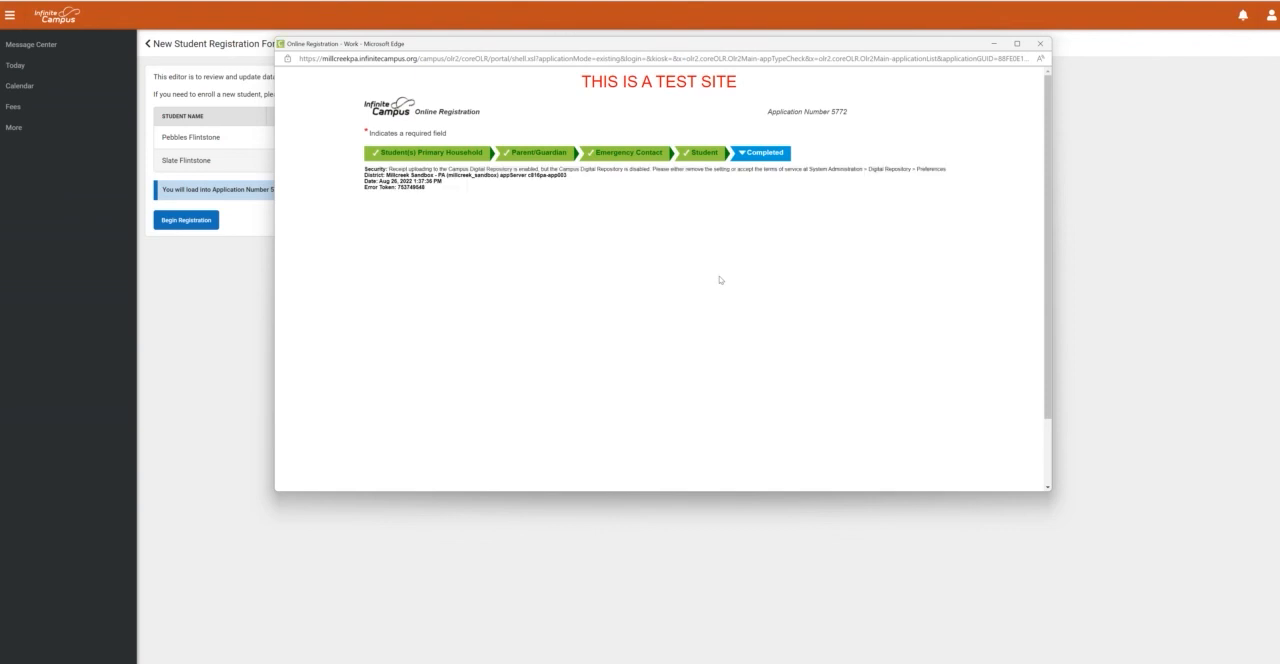